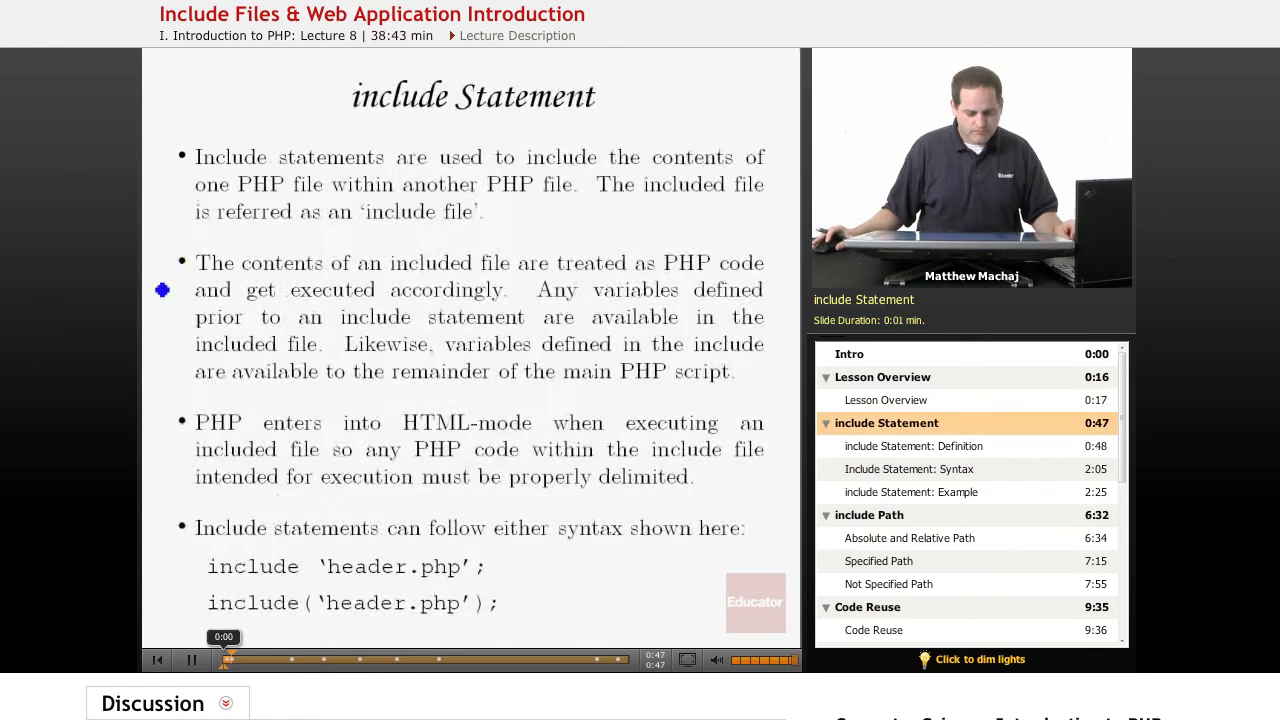
Play the include Statement slide and underline 'include file', 'executed', 'HTML-mode' and 'properly delimited'
left_click(912, 446)
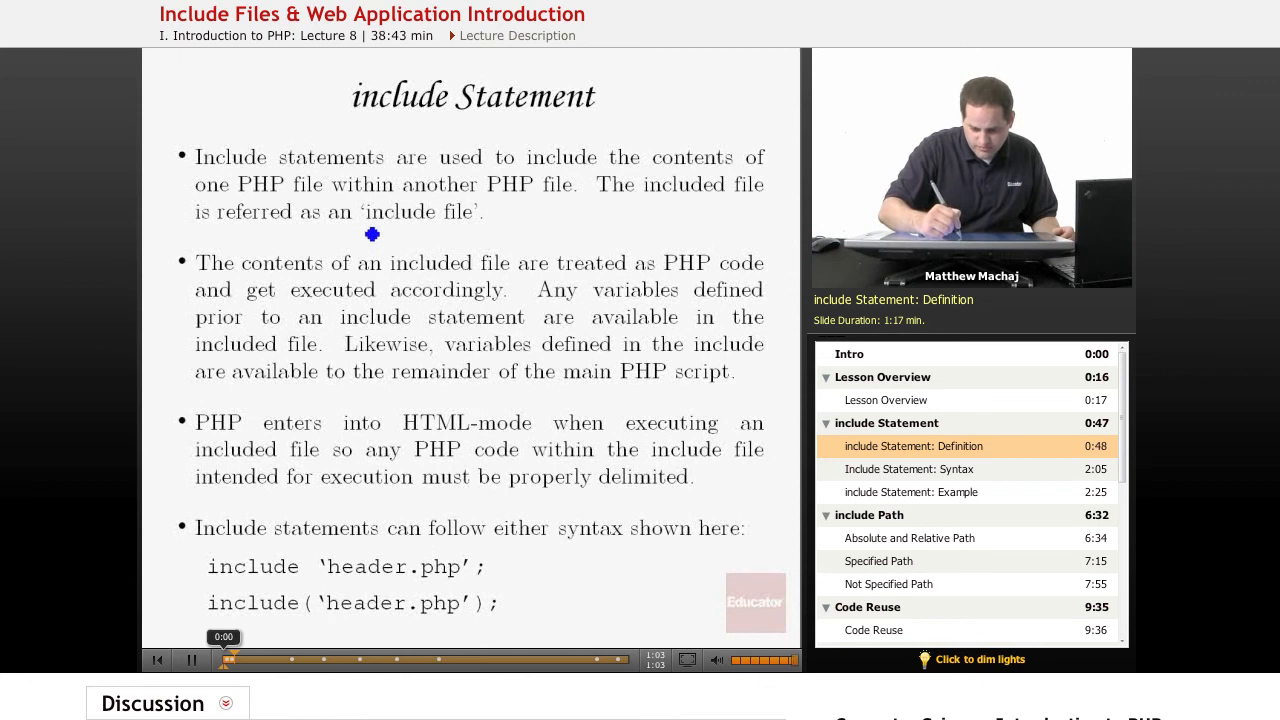
left_click_drag(360, 232, 484, 232)
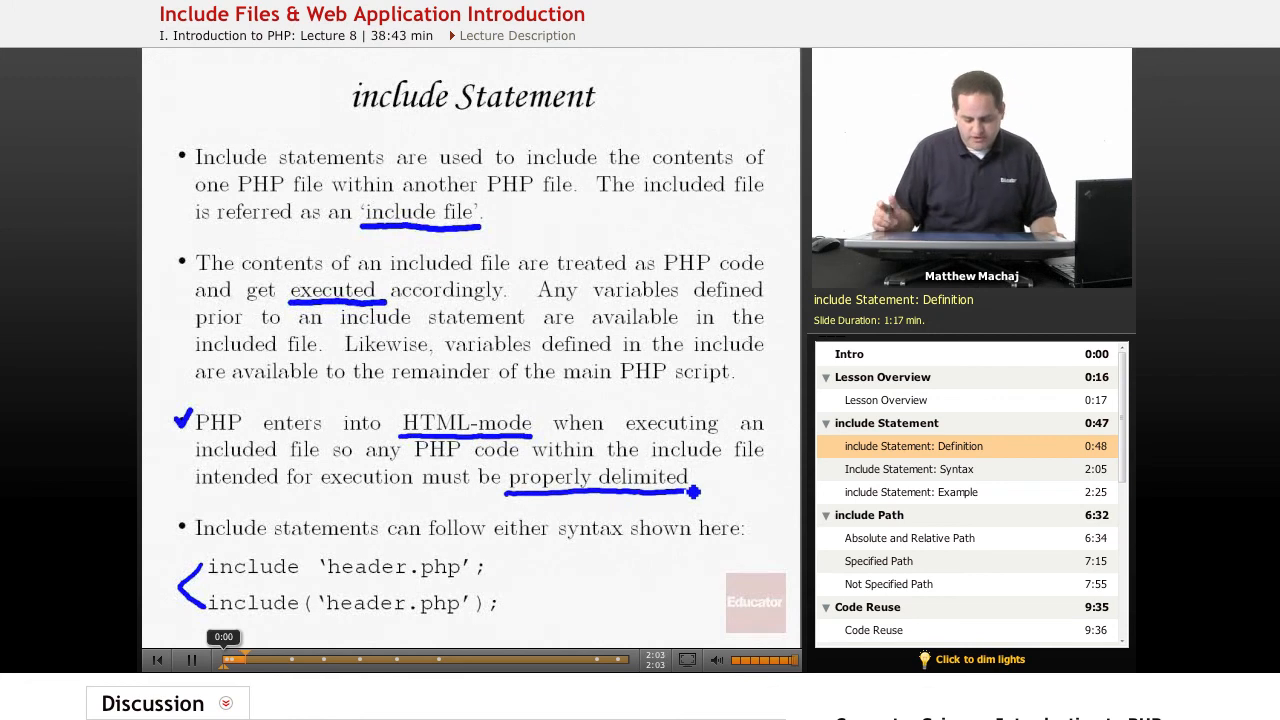
Advance to the include Statement: Example chapter showing includeExample.html in the editor
left_click(908, 468)
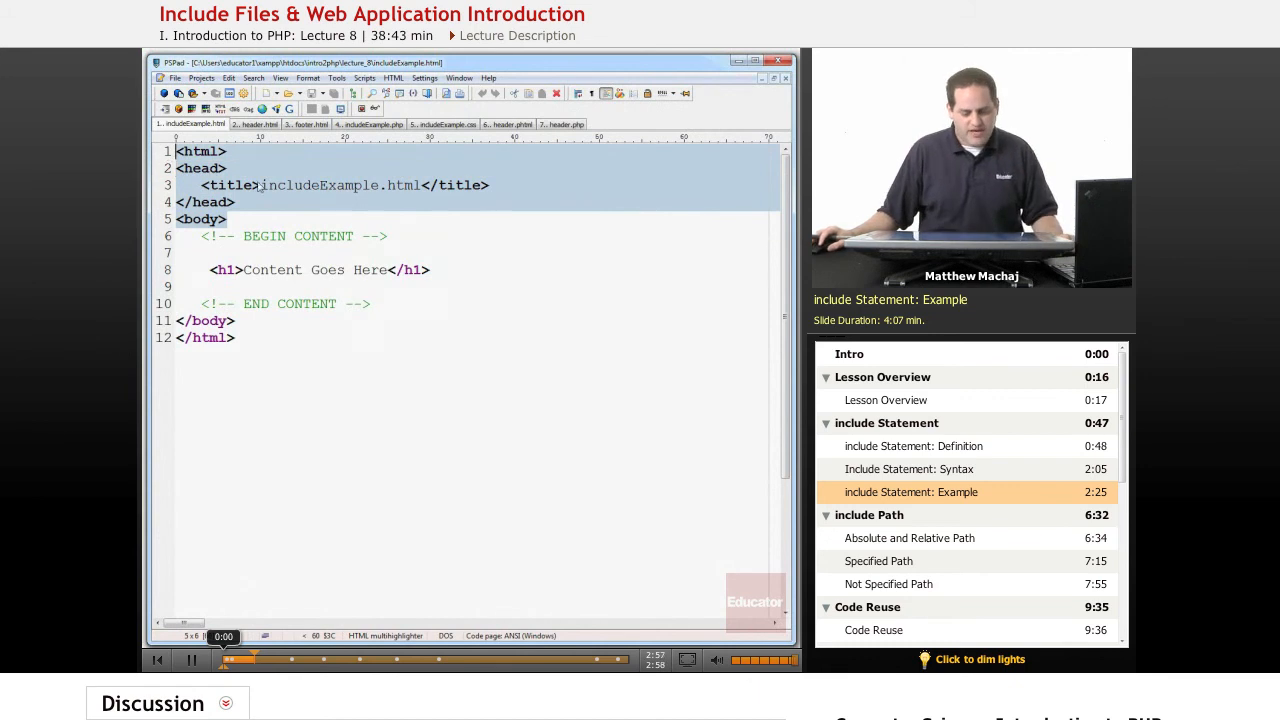
left_click(258, 124)
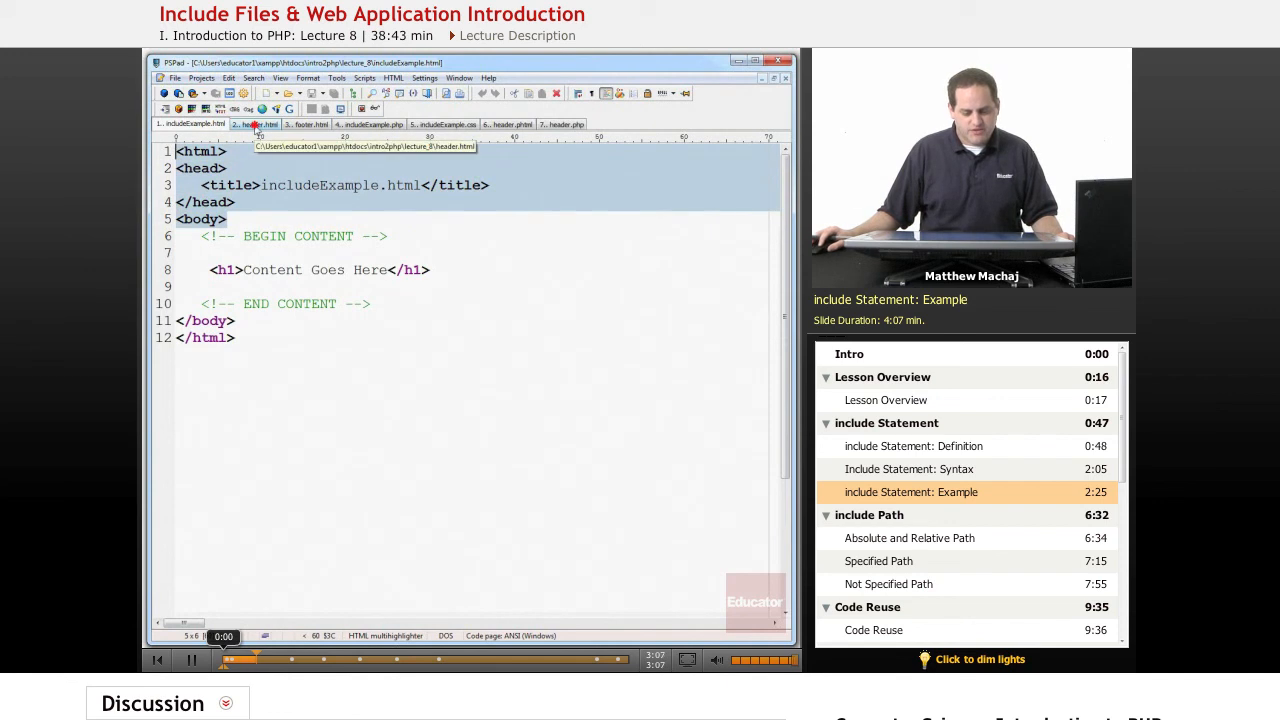
left_click(192, 124)
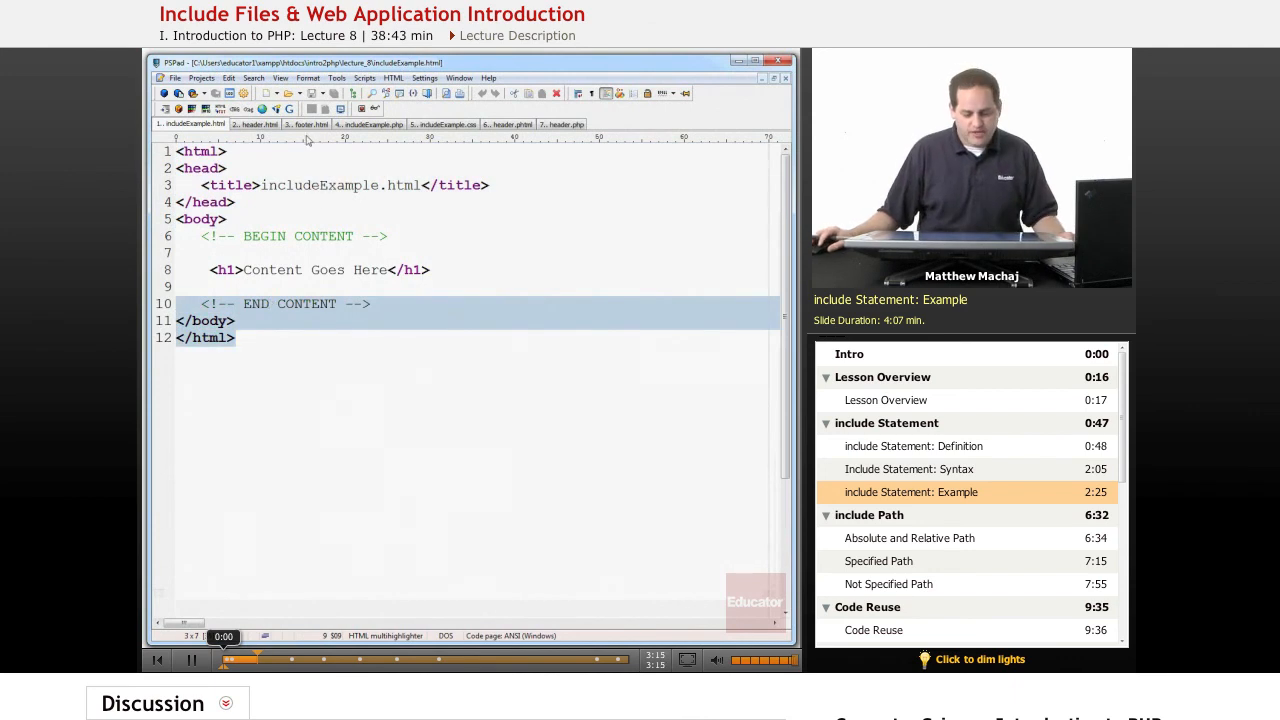
left_click(310, 124)
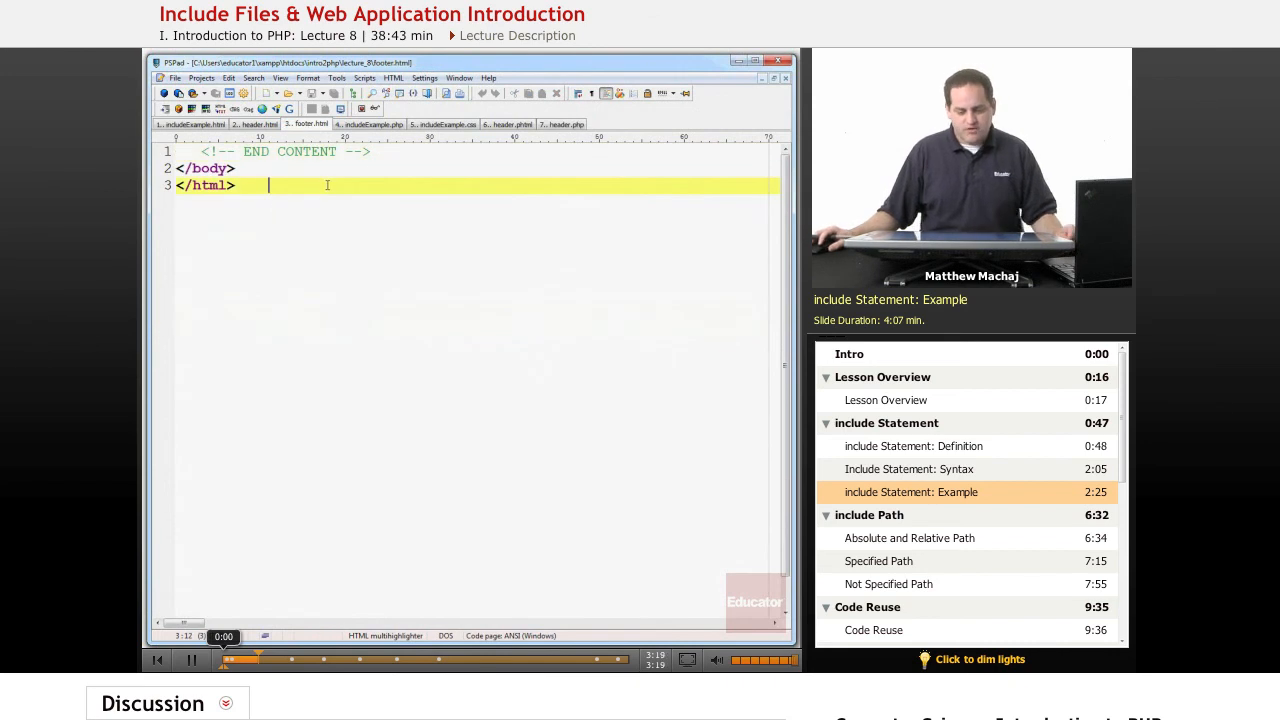
mouse_move(190, 124)
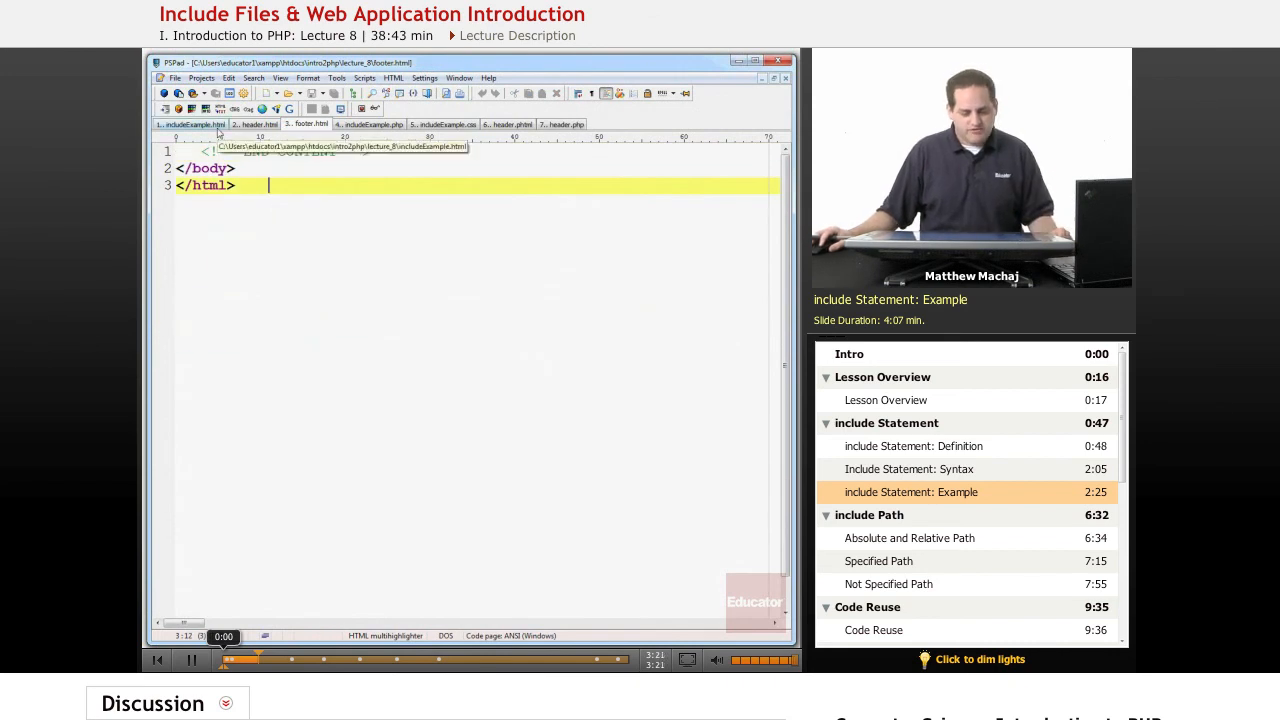
left_click(188, 128)
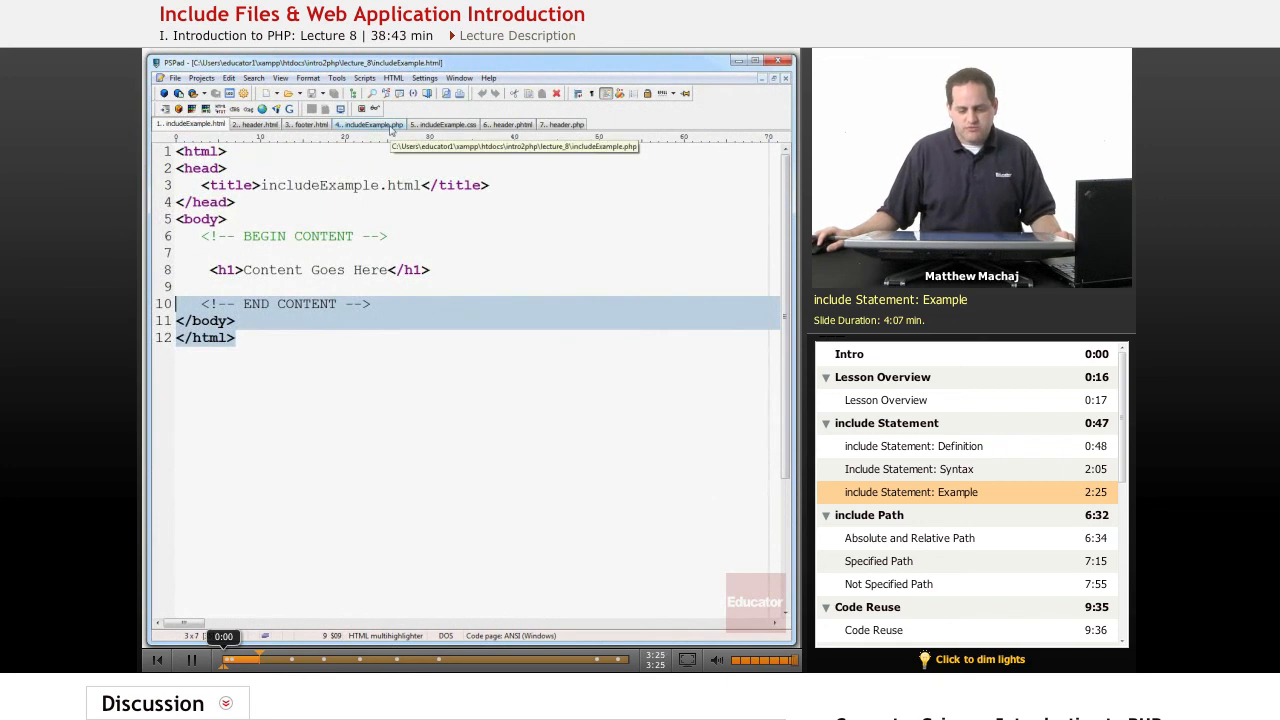
left_click(372, 124)
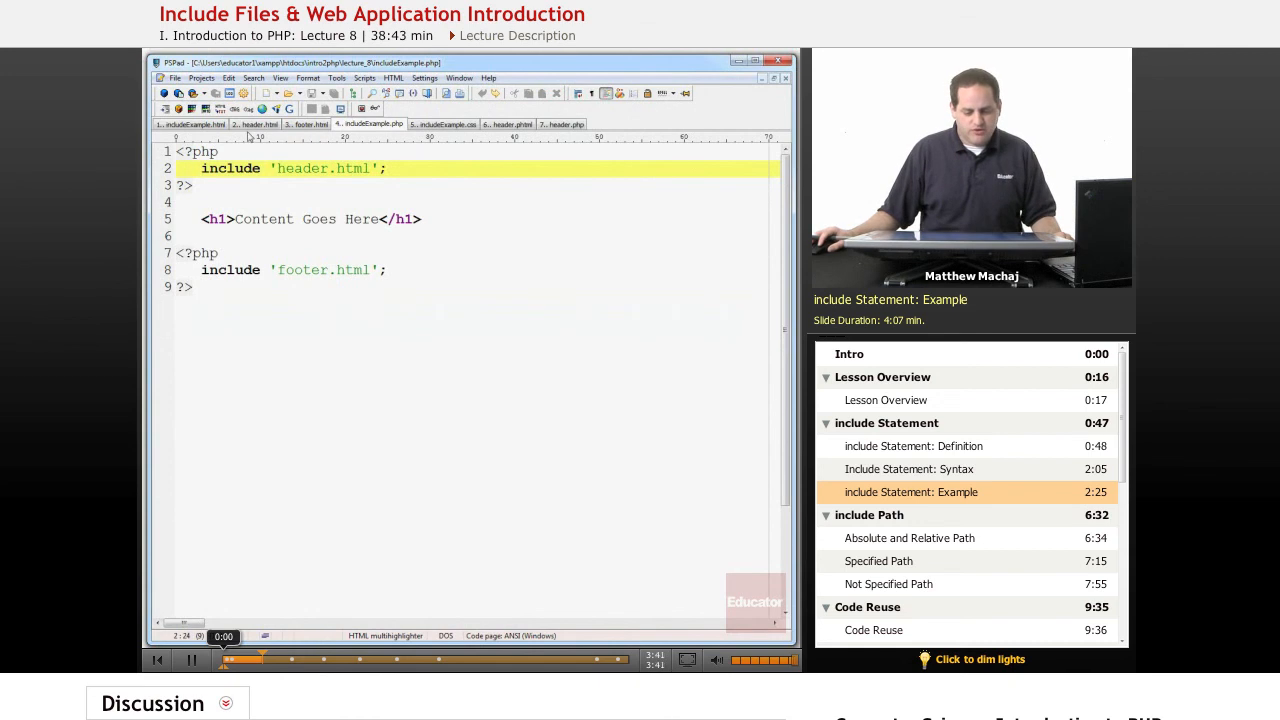
Review the header.html include line in includeExample.php, then return to includeExample.html
left_click(256, 124)
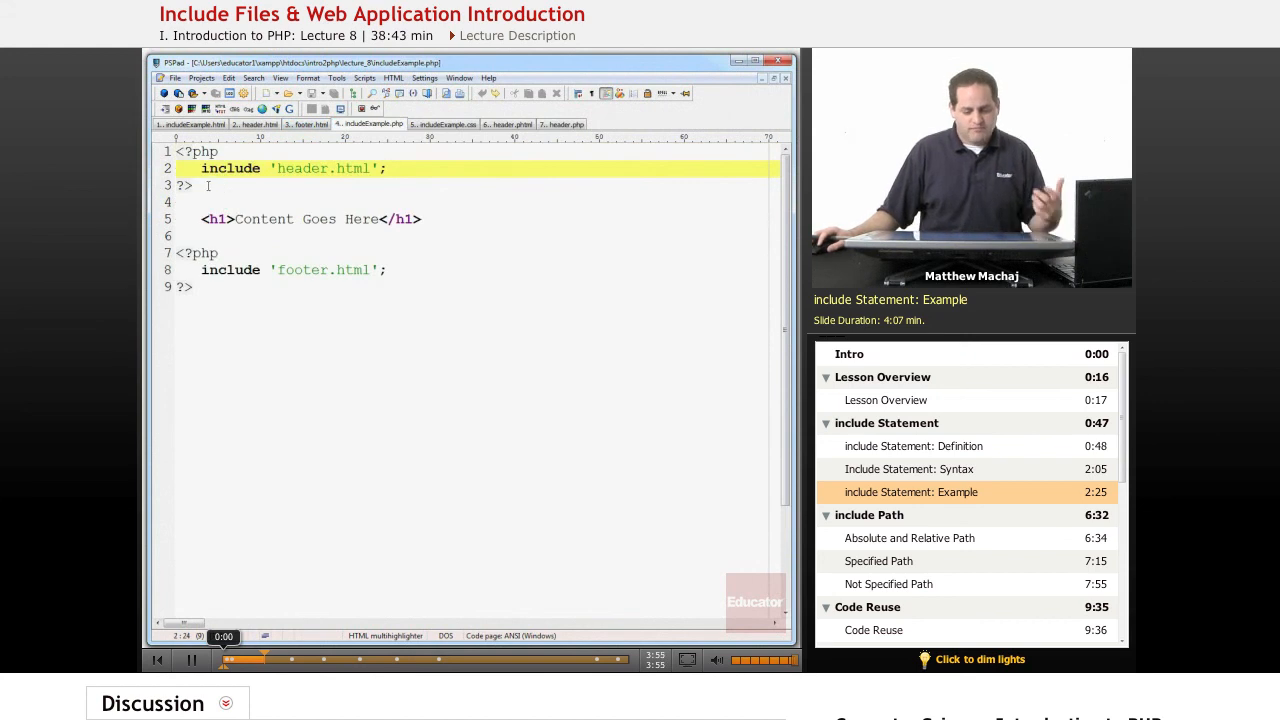
mouse_move(194, 198)
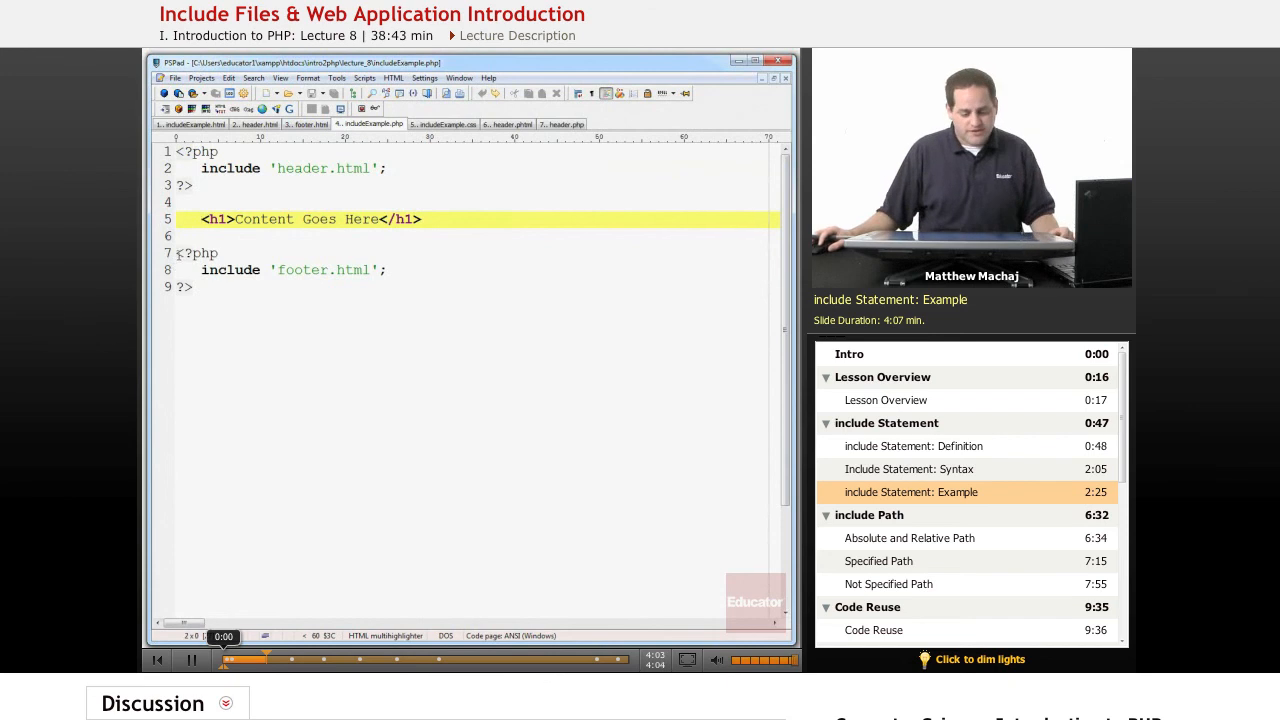
left_click(208, 288)
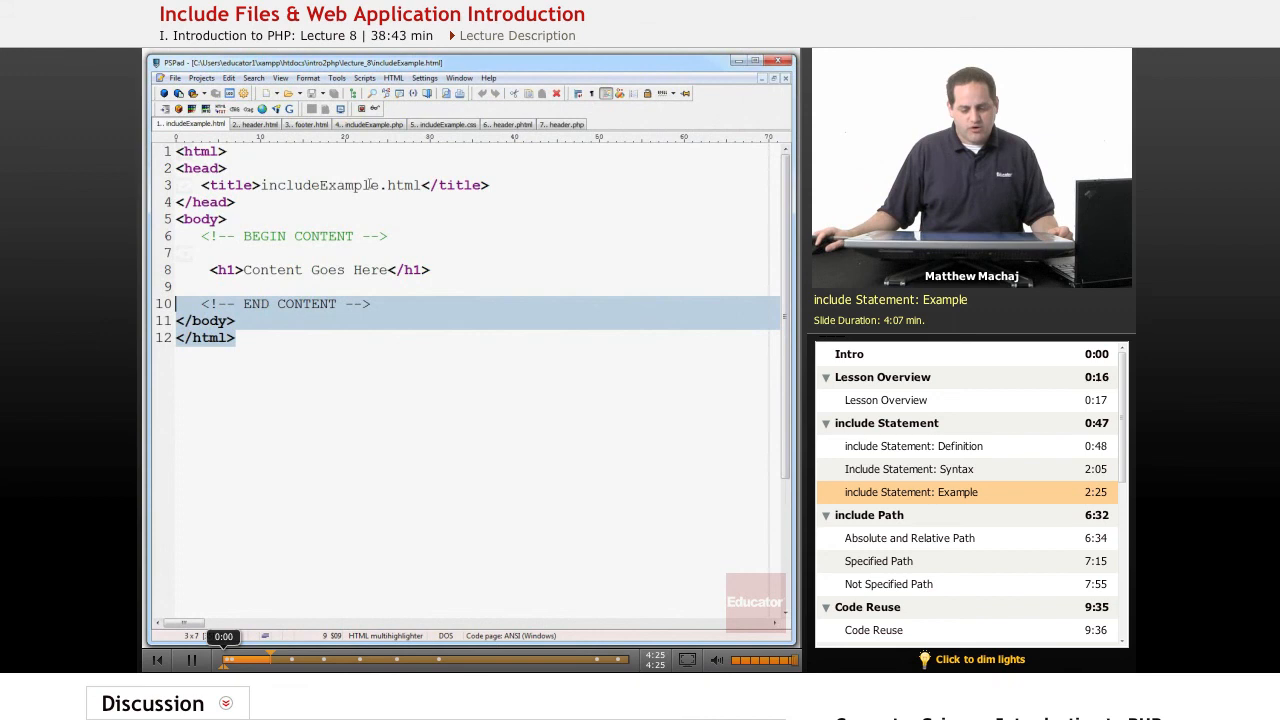
Bring up Firefox on the localhost Index of /intro2php listing
left_click(370, 124)
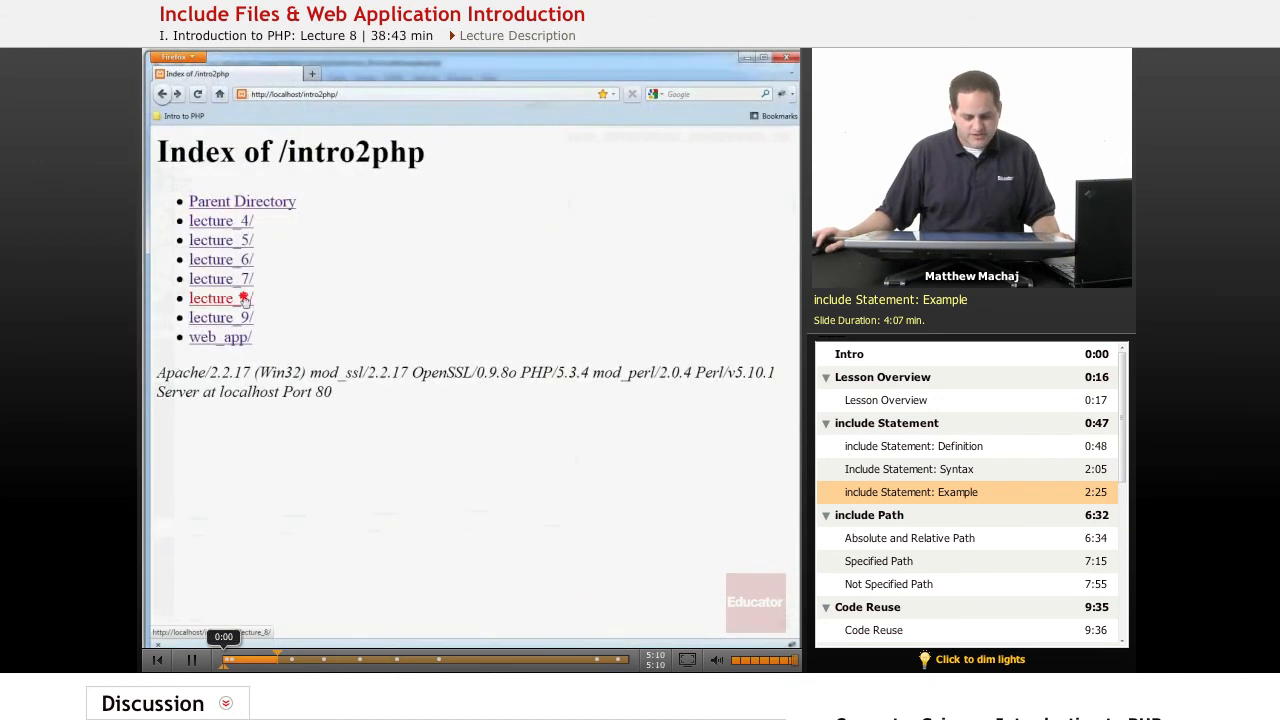
From lecture_8, view includeExample.html rendering 'Content Goes Here', then go back to the listing
left_click(220, 298)
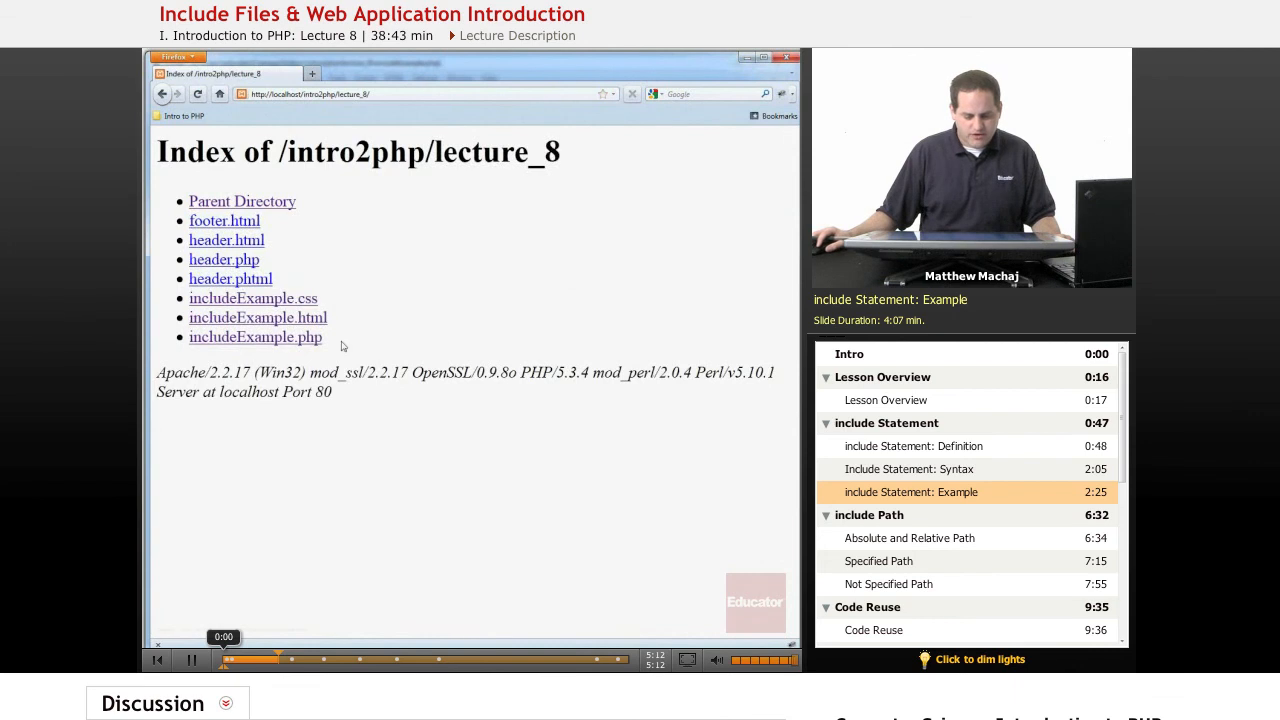
left_click(256, 316)
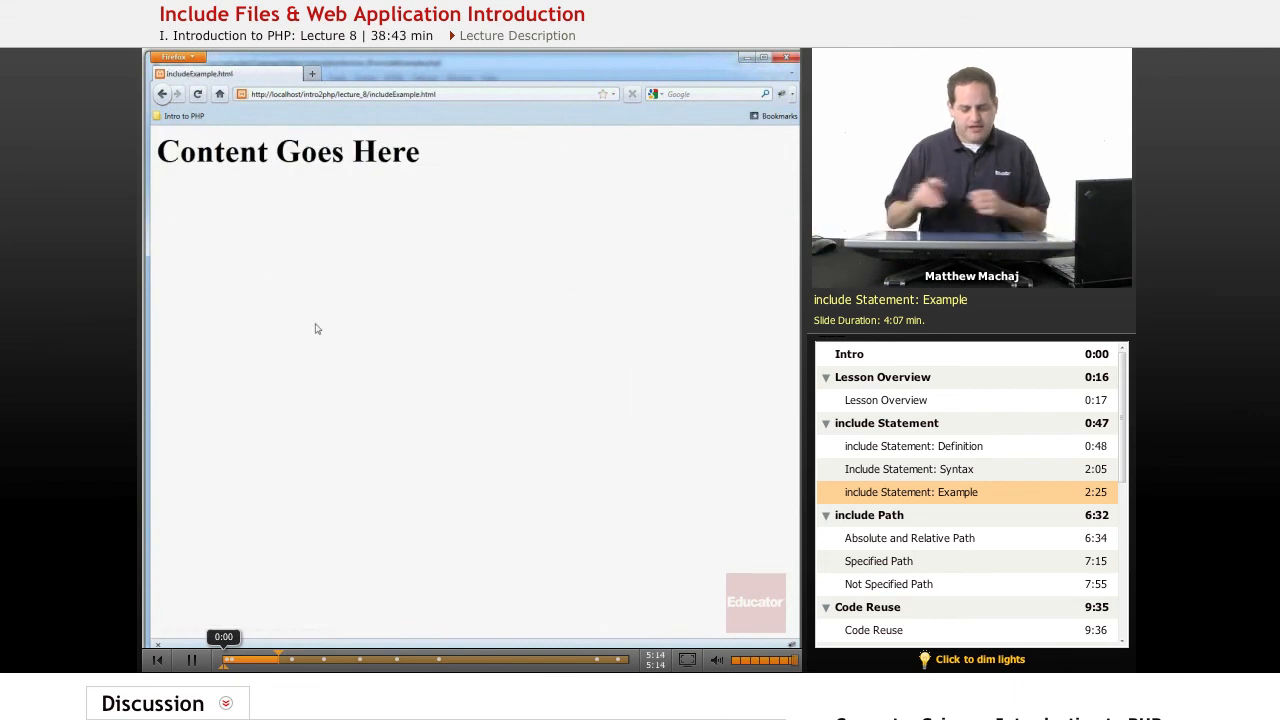
mouse_move(394, 252)
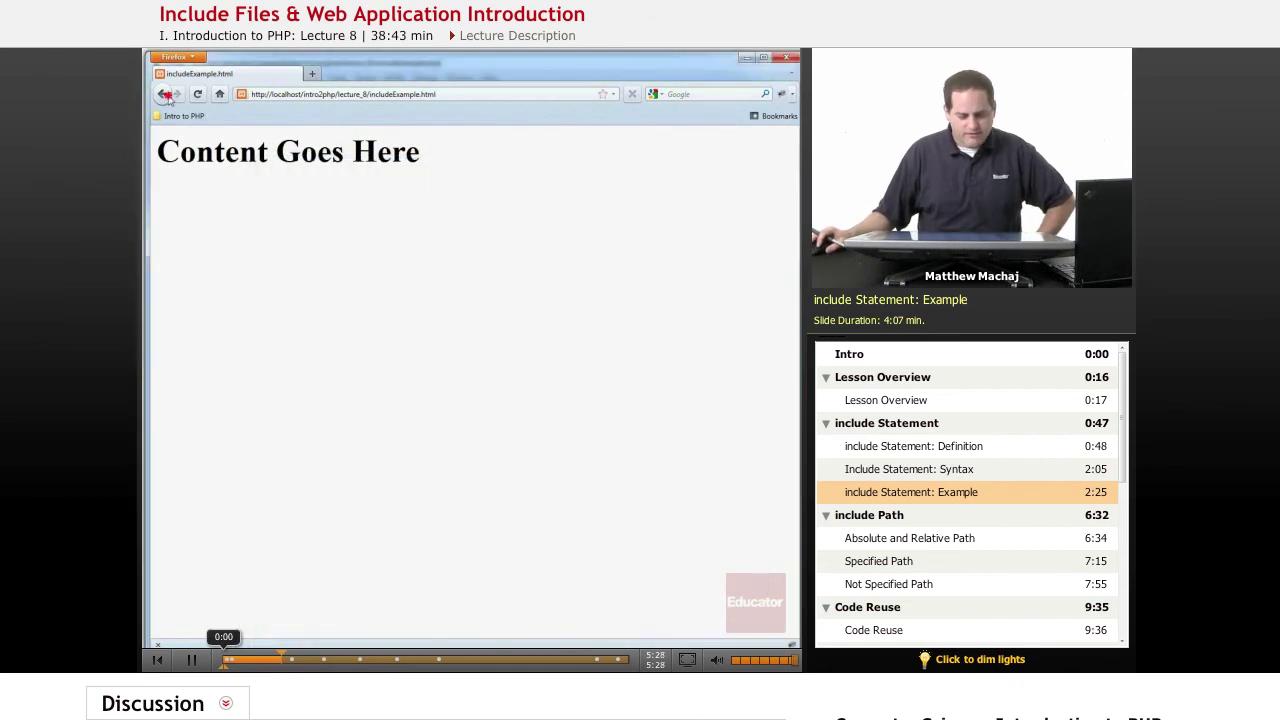
left_click(164, 94)
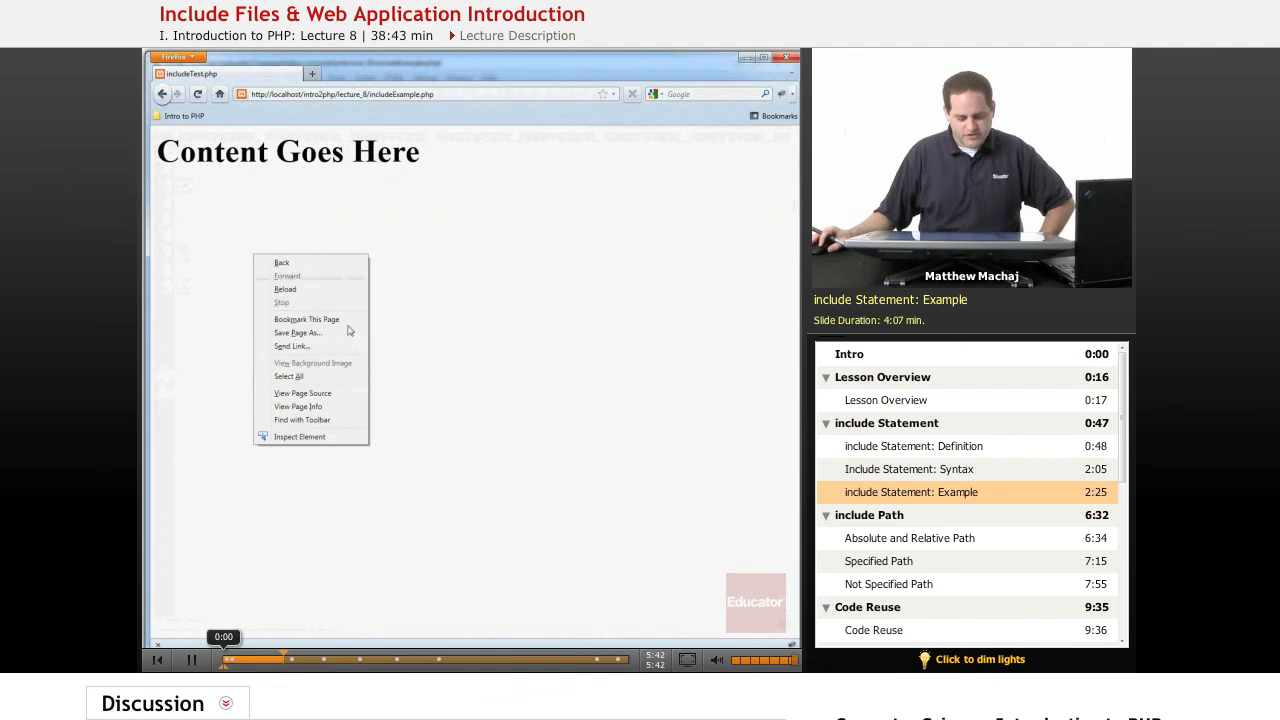
View the page source of includeExample.php and highlight its assembled head section
left_click(302, 392)
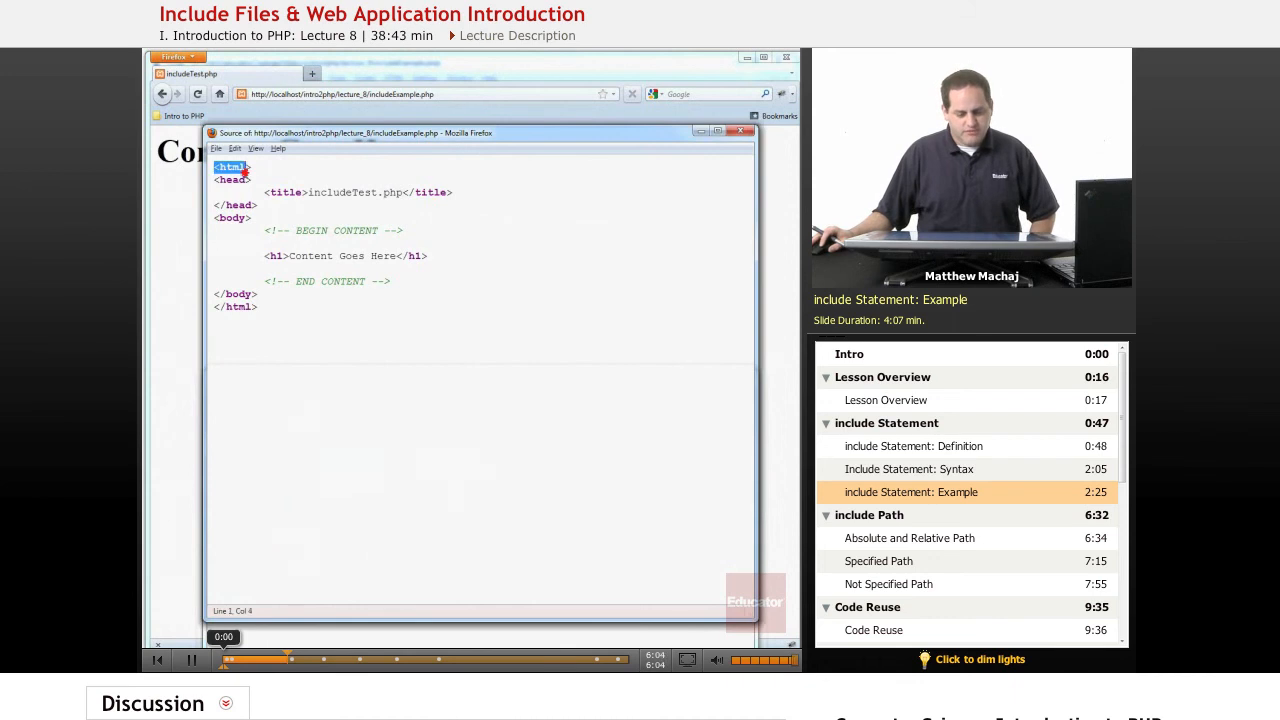
left_click_drag(212, 166, 418, 232)
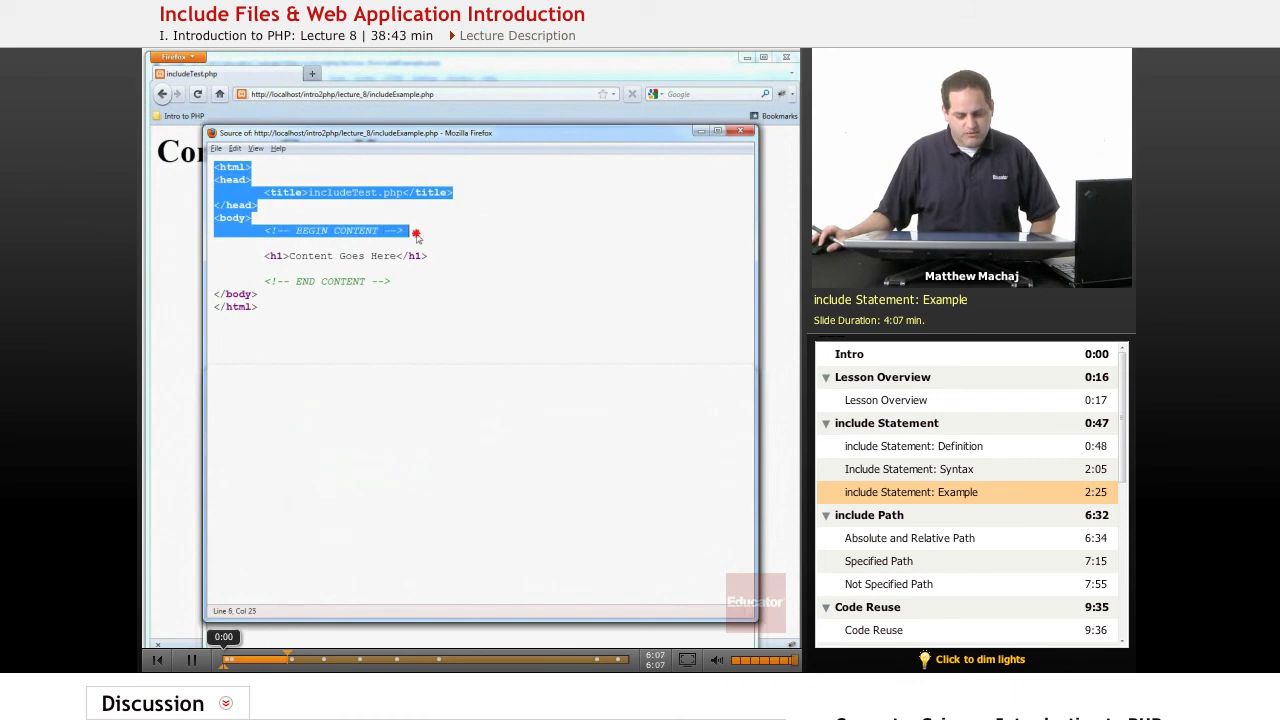
left_click(256, 256)
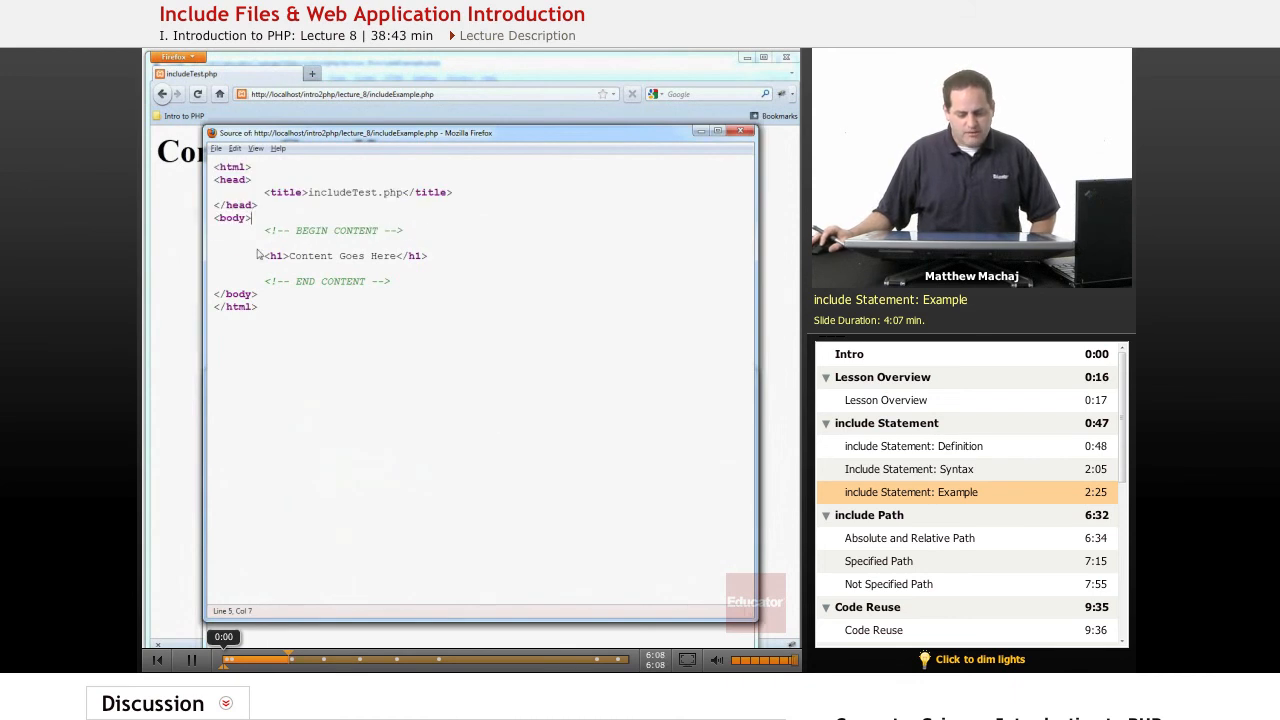